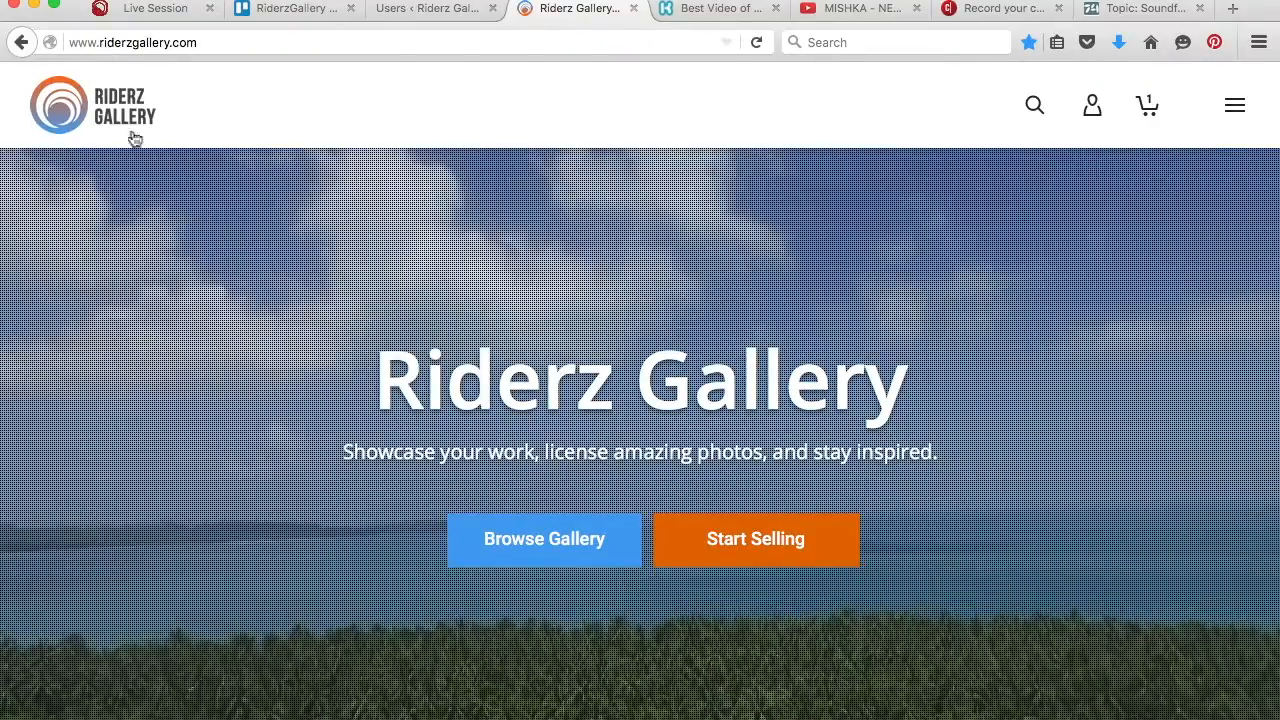
mouse_move(790, 107)
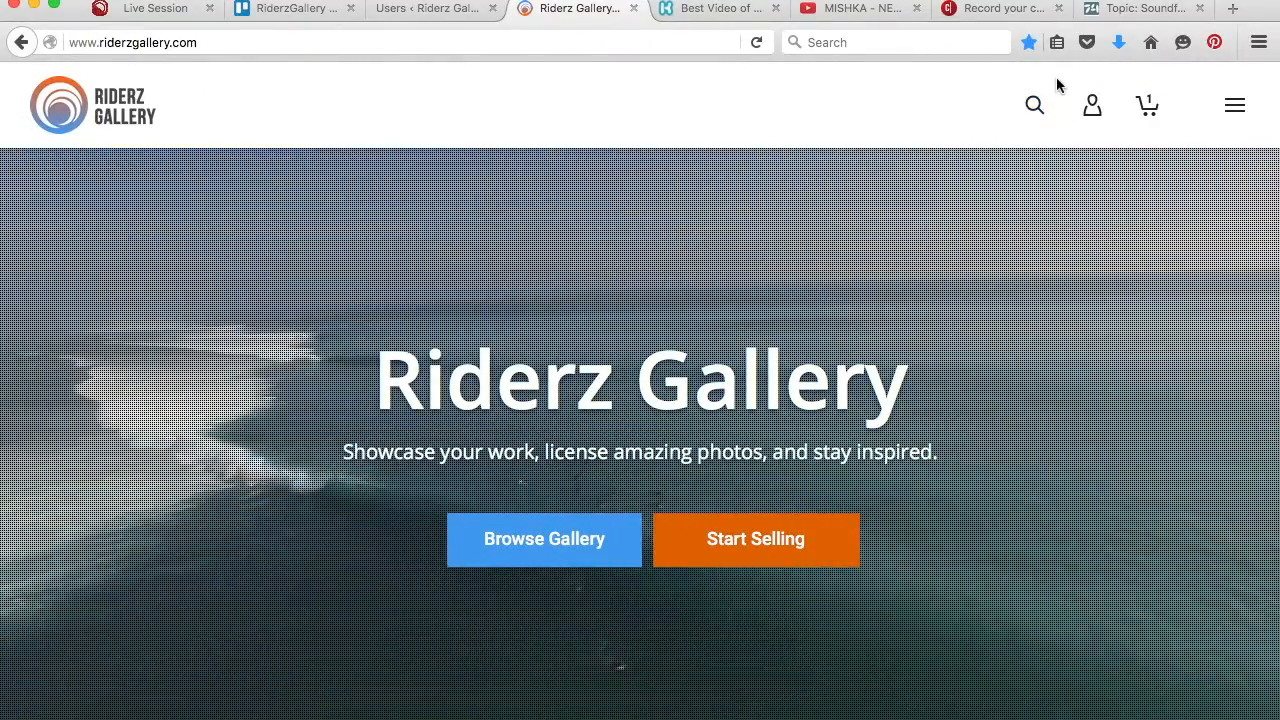
- Choose Start Selling from the Riderz Gallery home page
left_click(1092, 105)
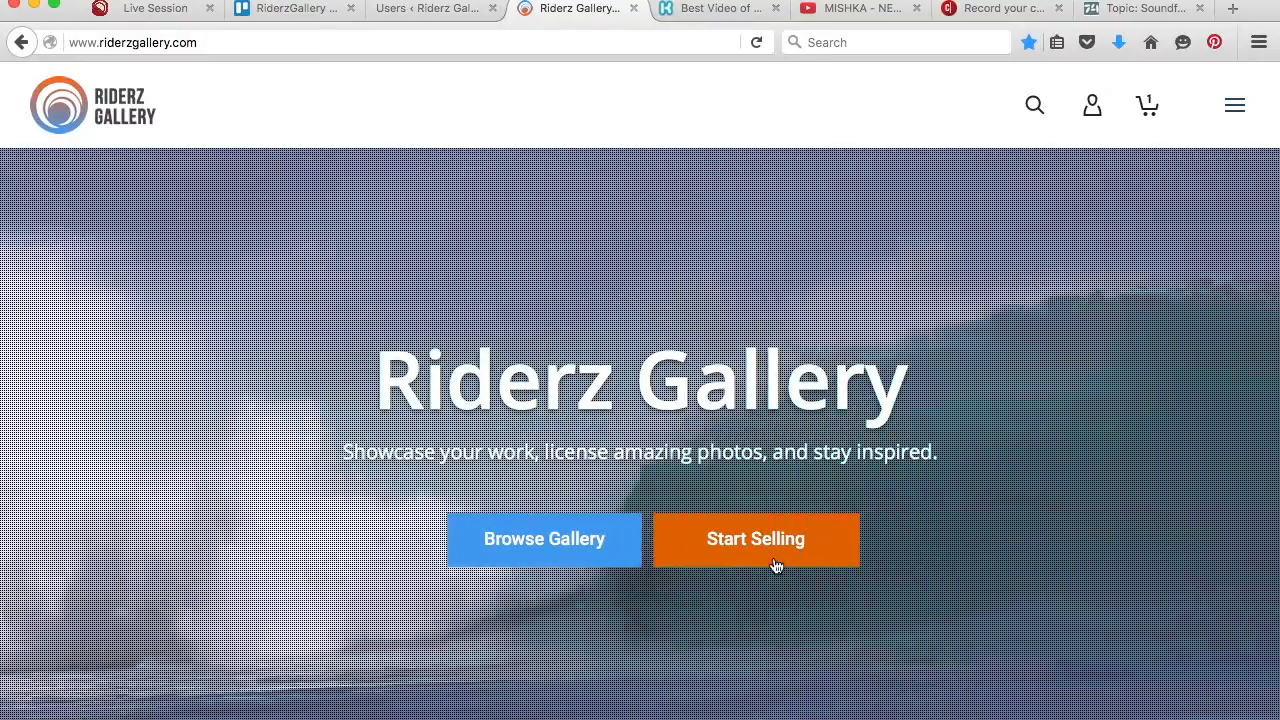
left_click(755, 539)
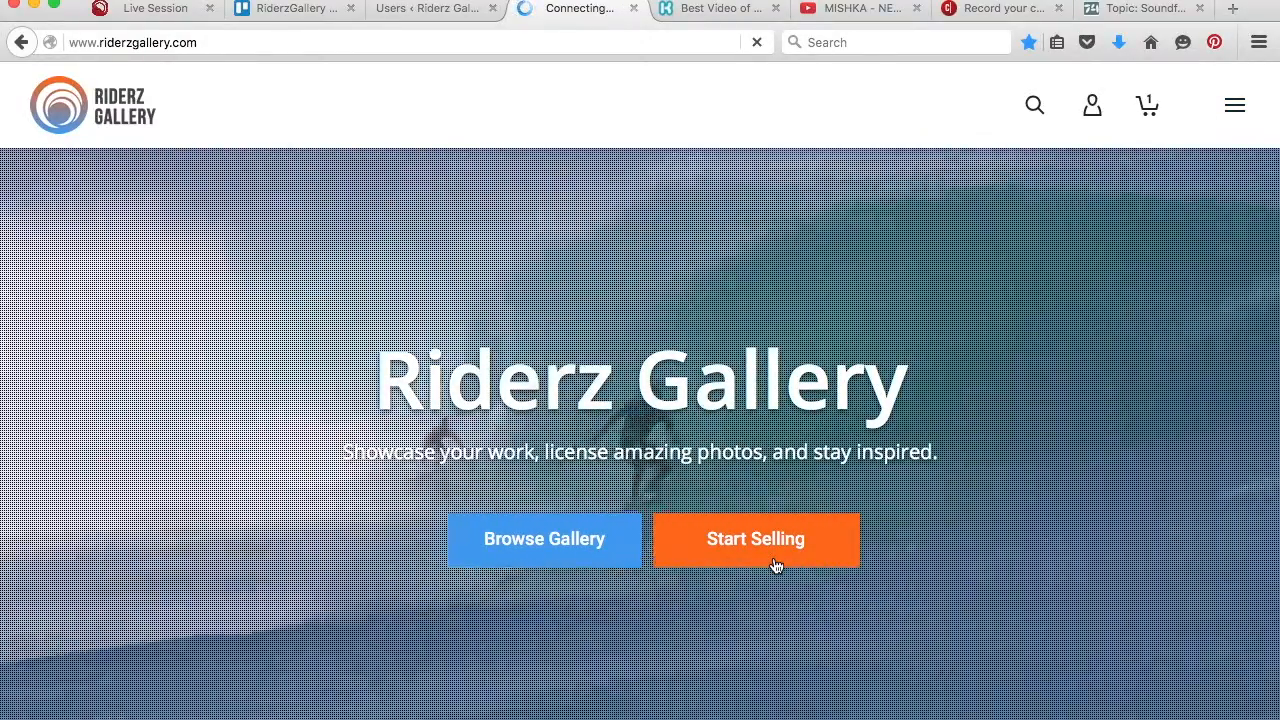
- Wait for the My Account page with Login and Register forms to load
left_click(755, 539)
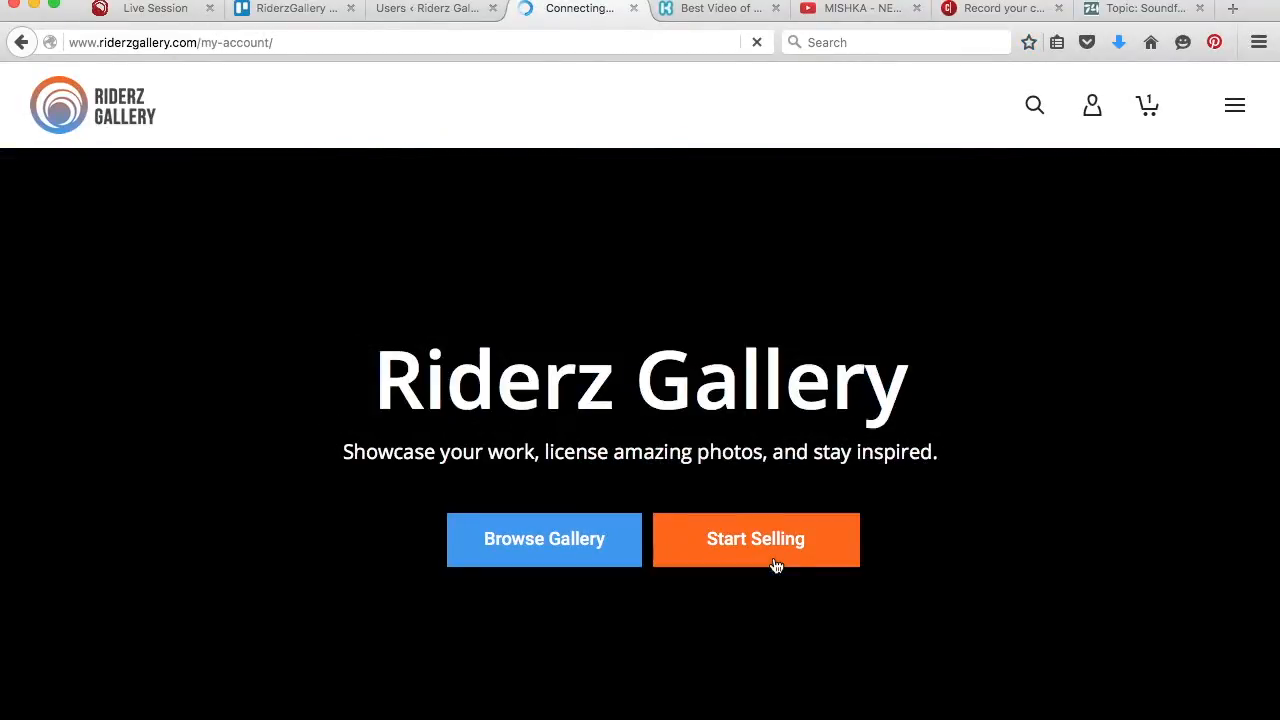
left_click(755, 539)
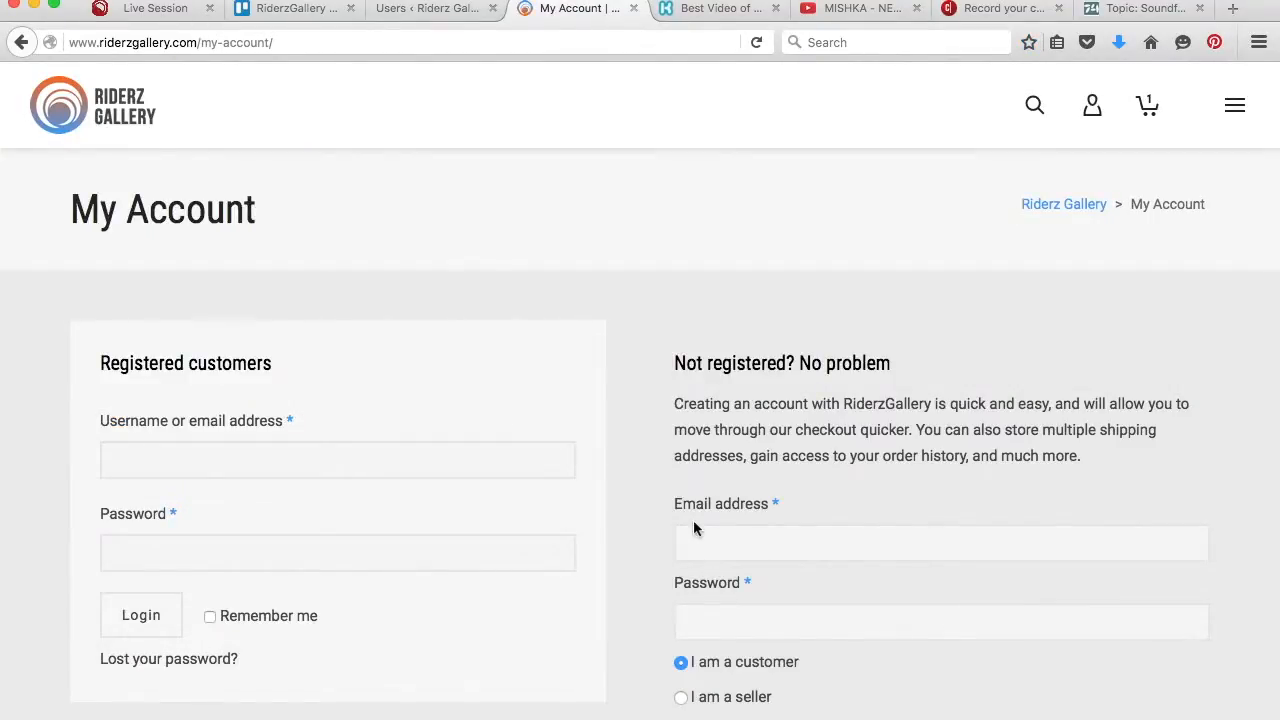
mouse_move(180, 400)
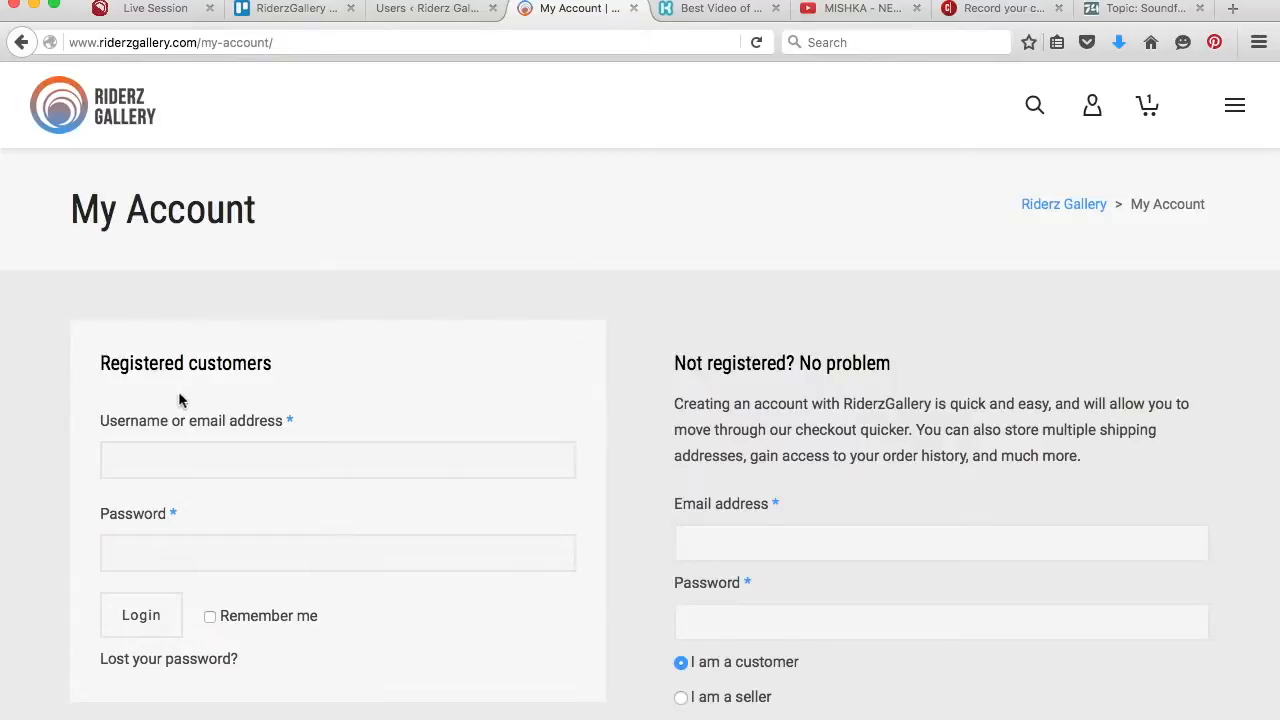
mouse_move(688, 402)
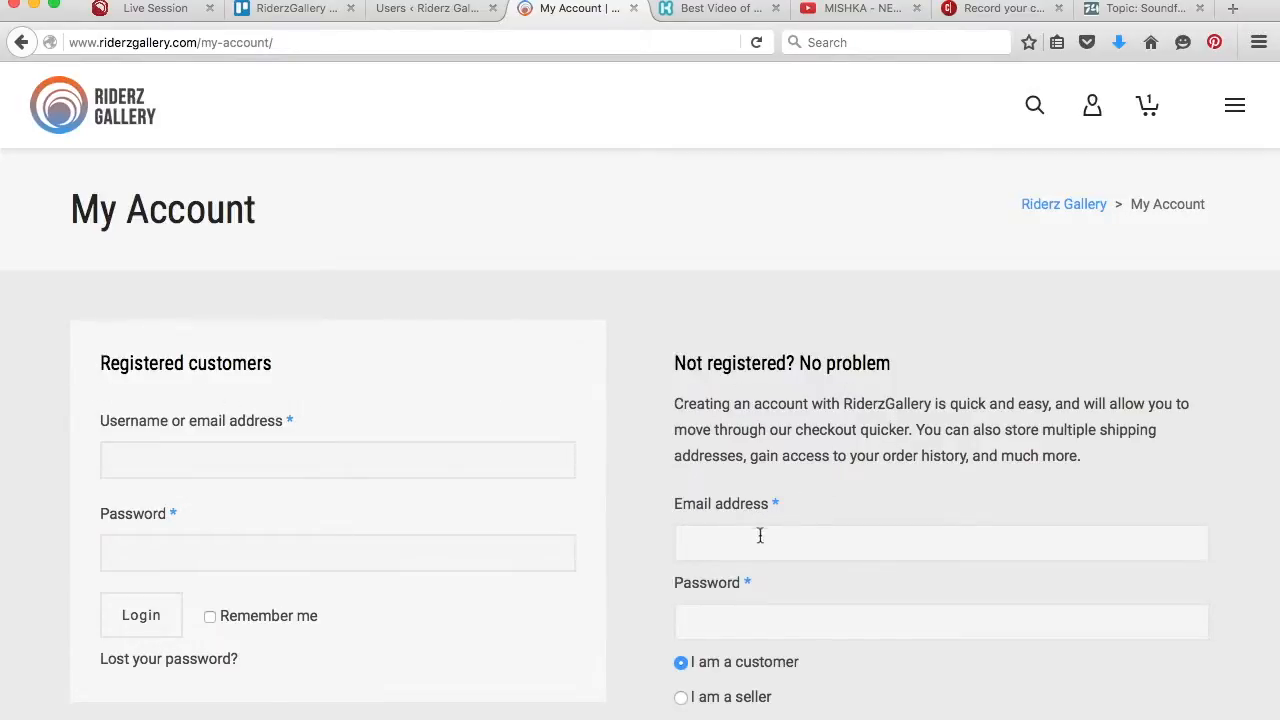
left_click(940, 542)
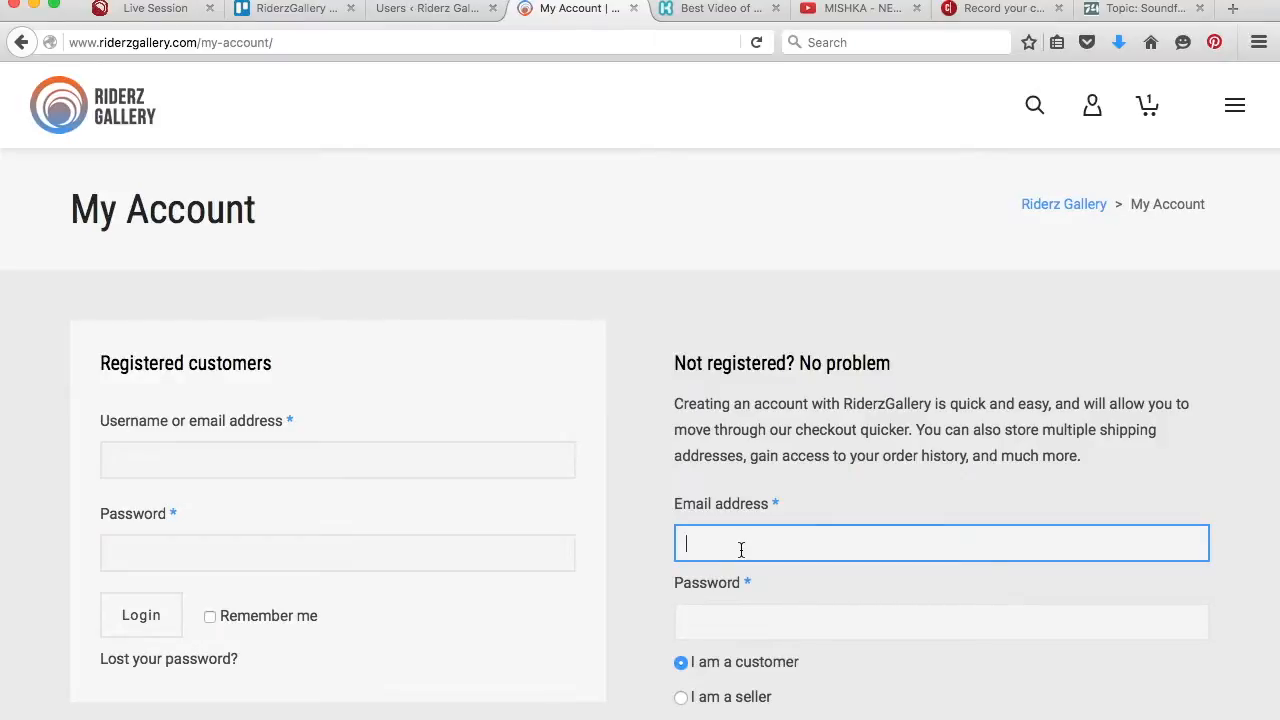
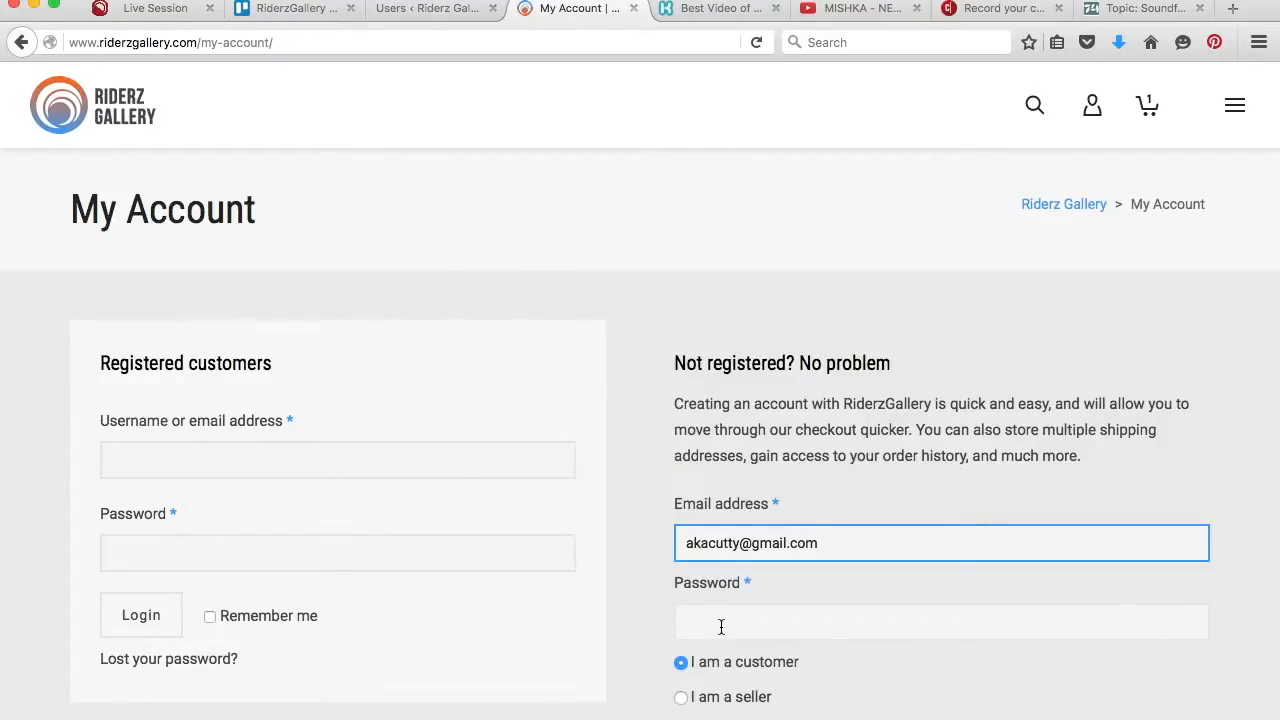
left_click(940, 621)
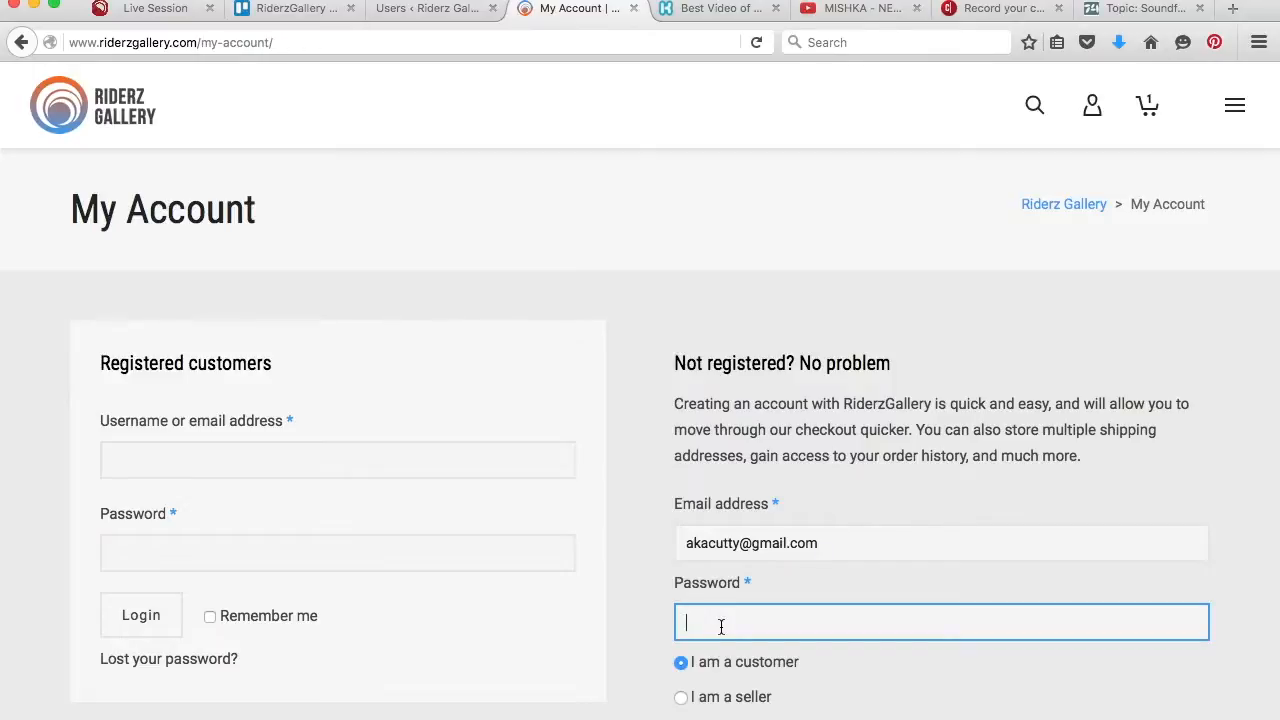
type("•••••")
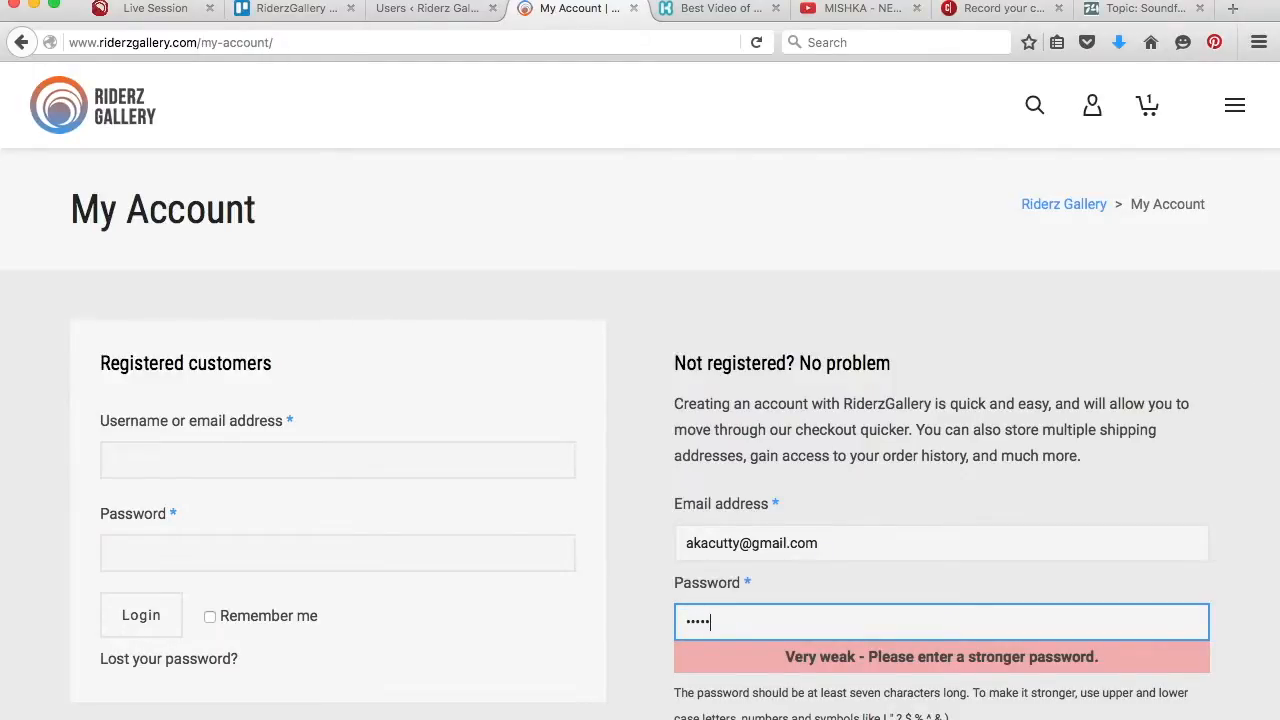
type("••")
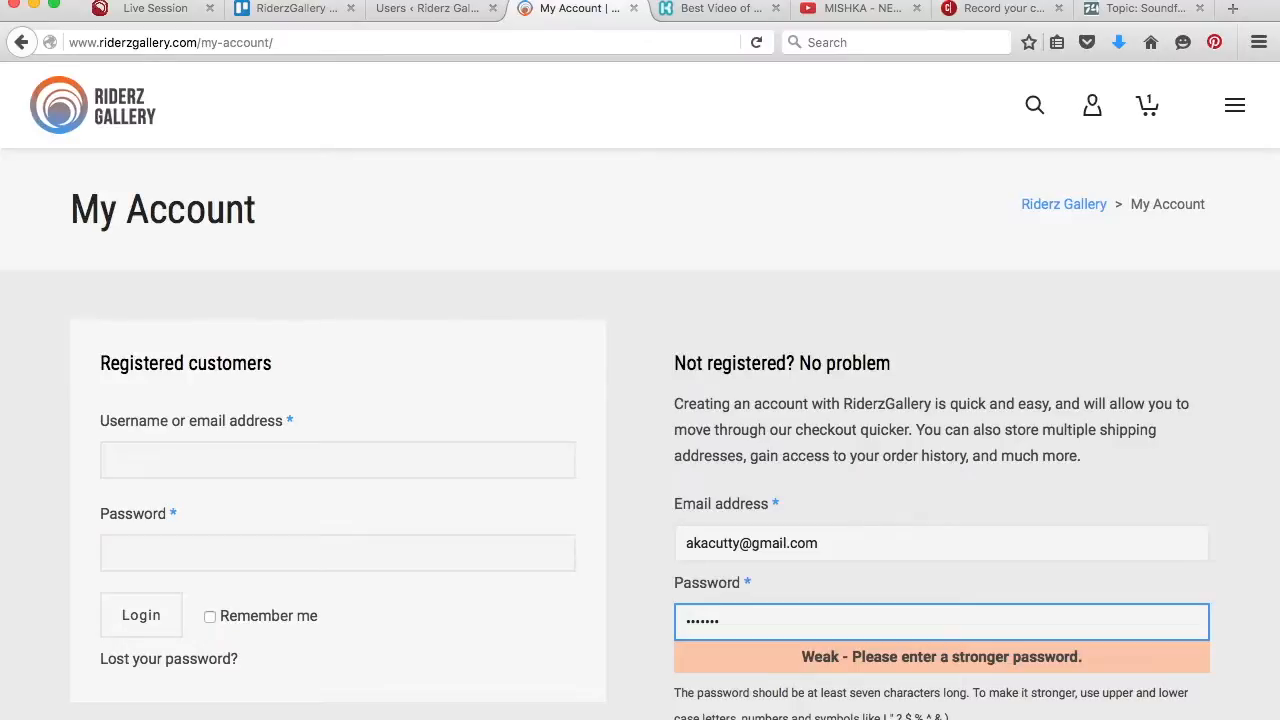
type("•")
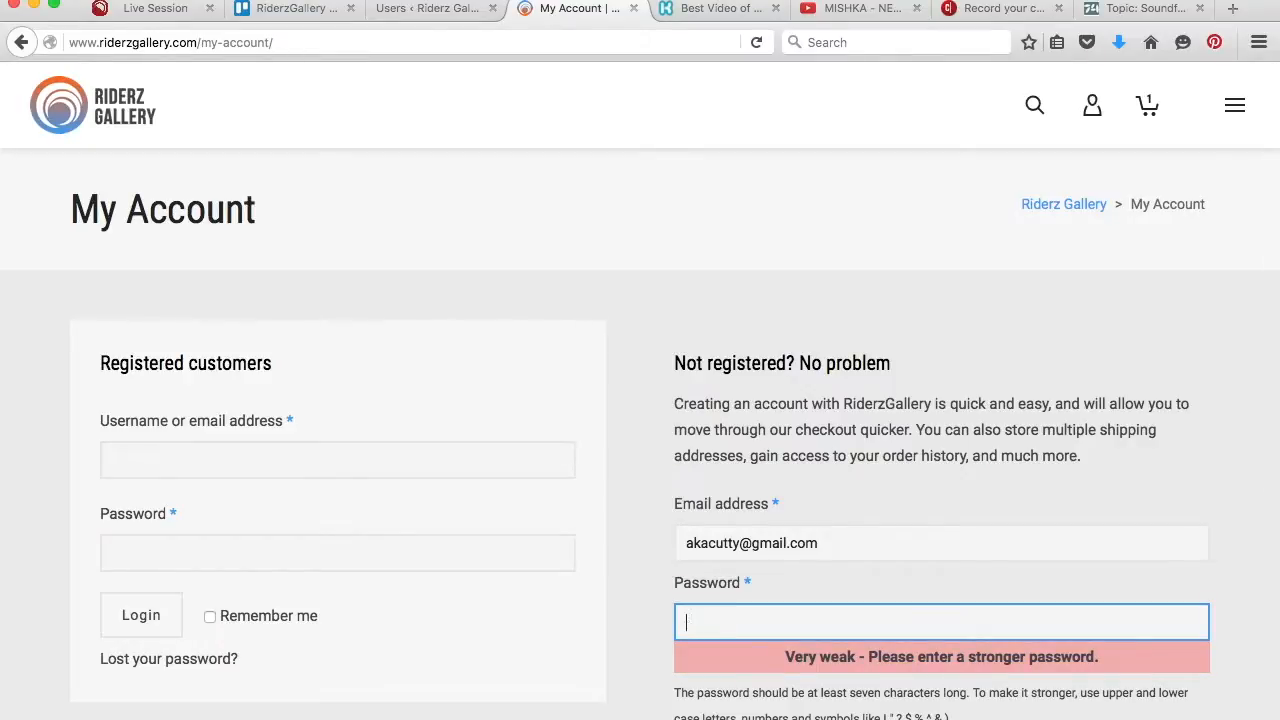
type("••")
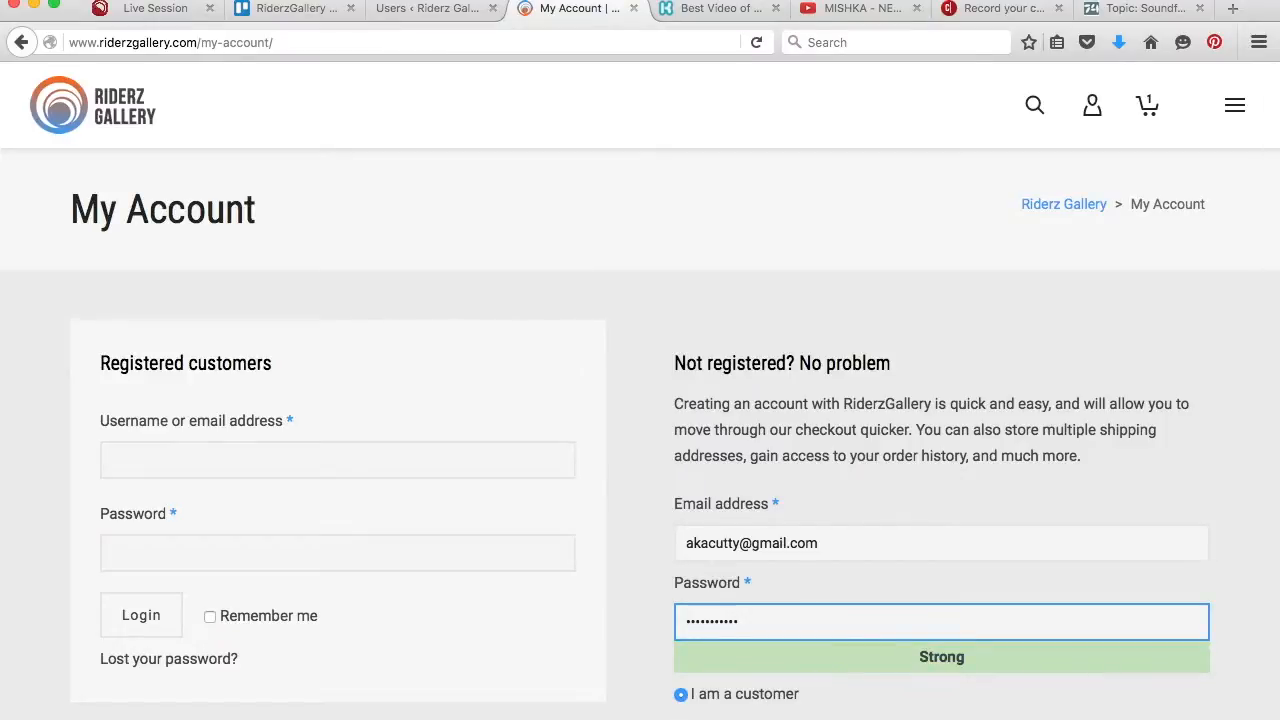
- Choose the seller account type and enter first name Cutty and shop name Surf Boards
scroll("down", 3)
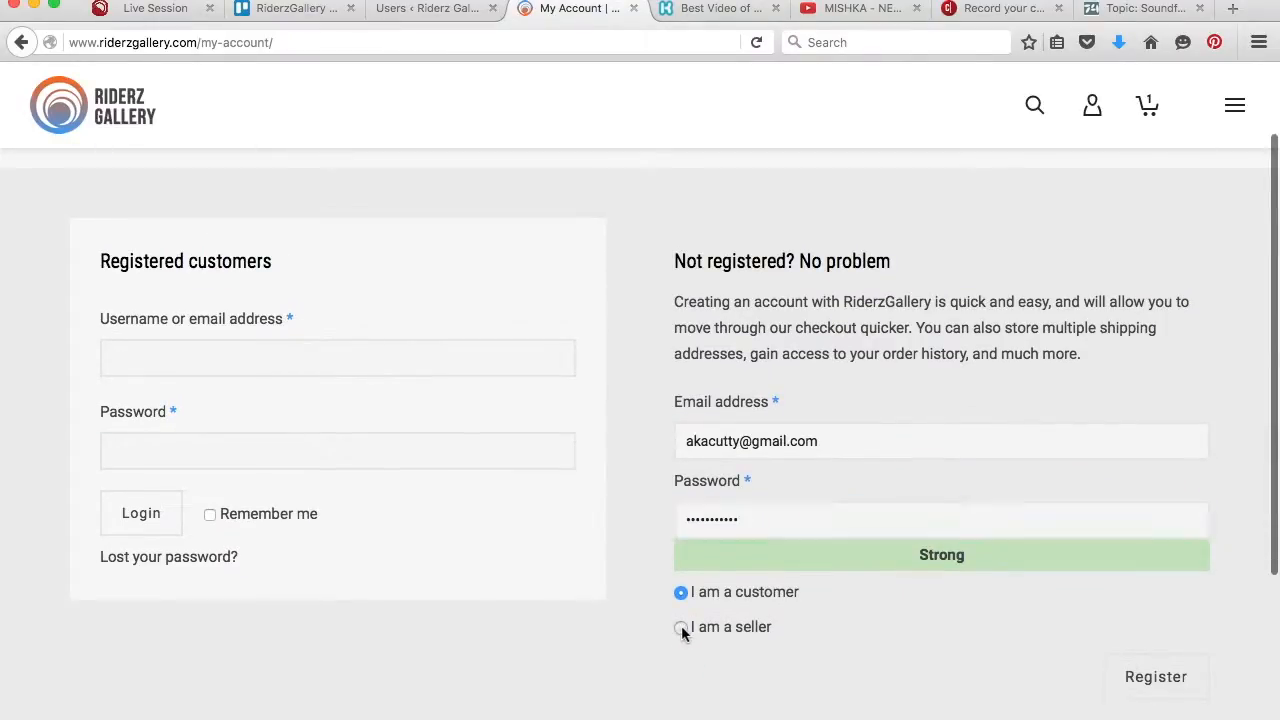
left_click(681, 627)
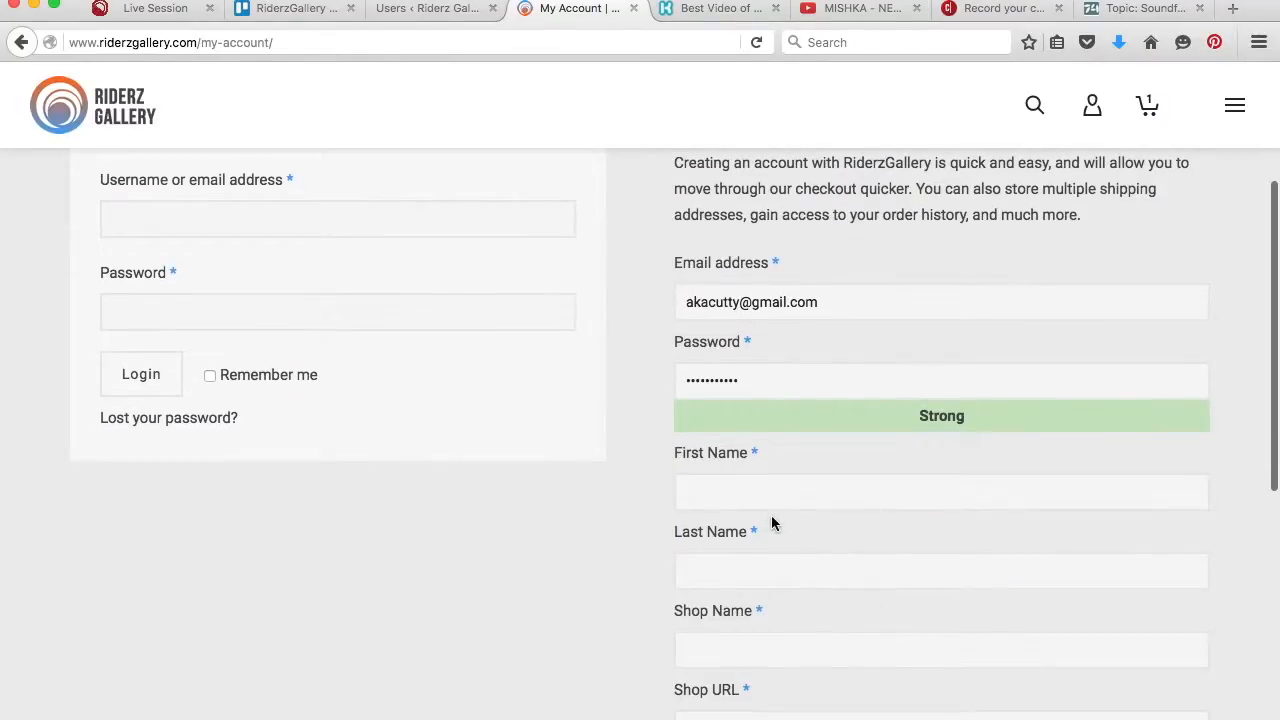
left_click(940, 491)
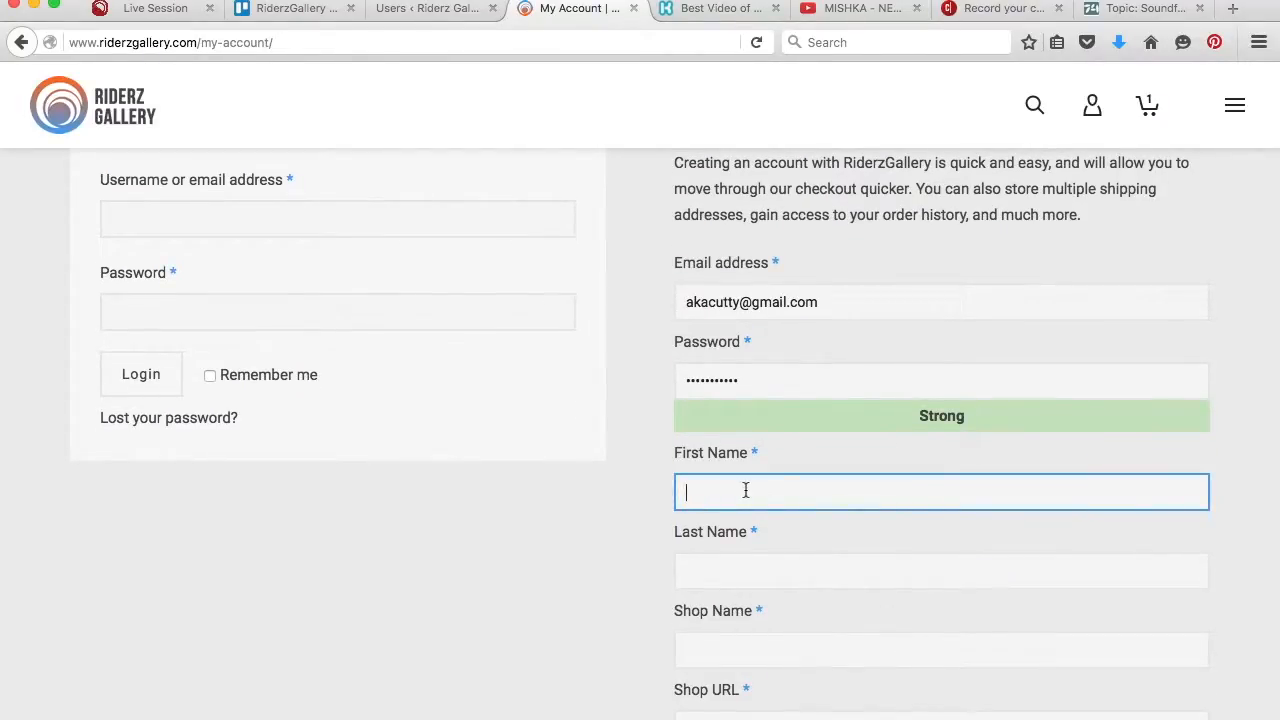
type("Cutty")
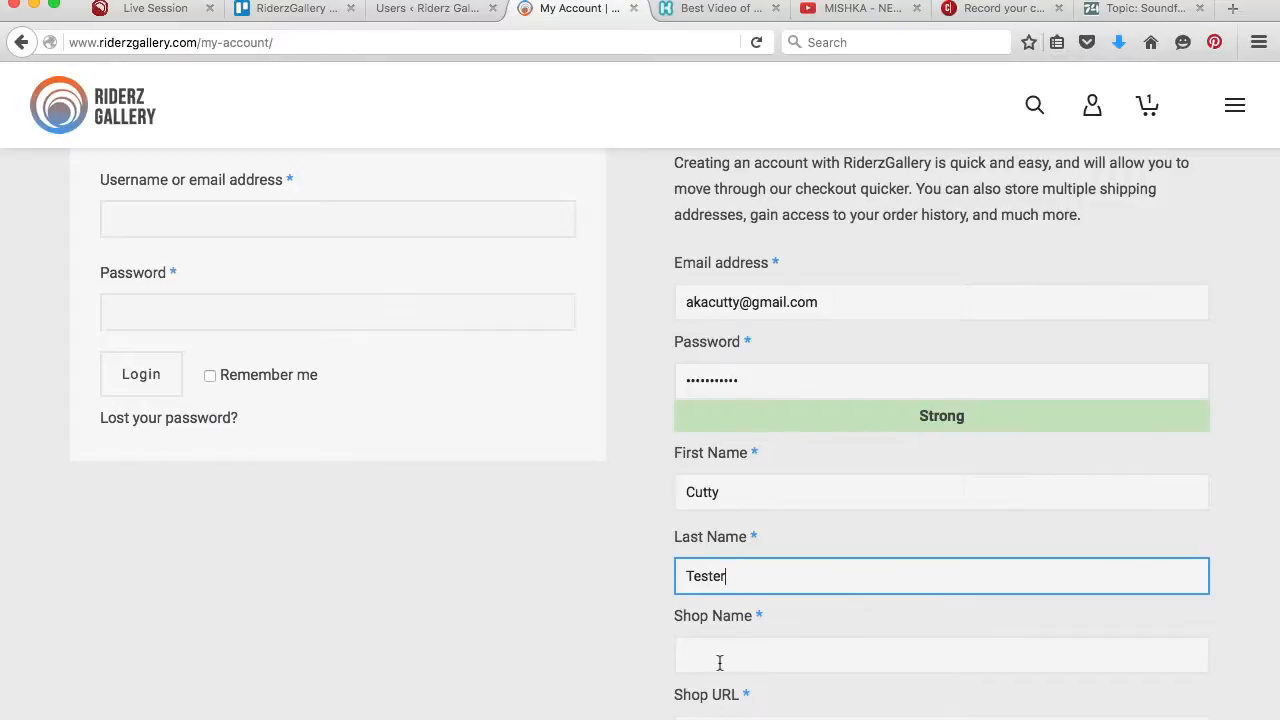
left_click(940, 659)
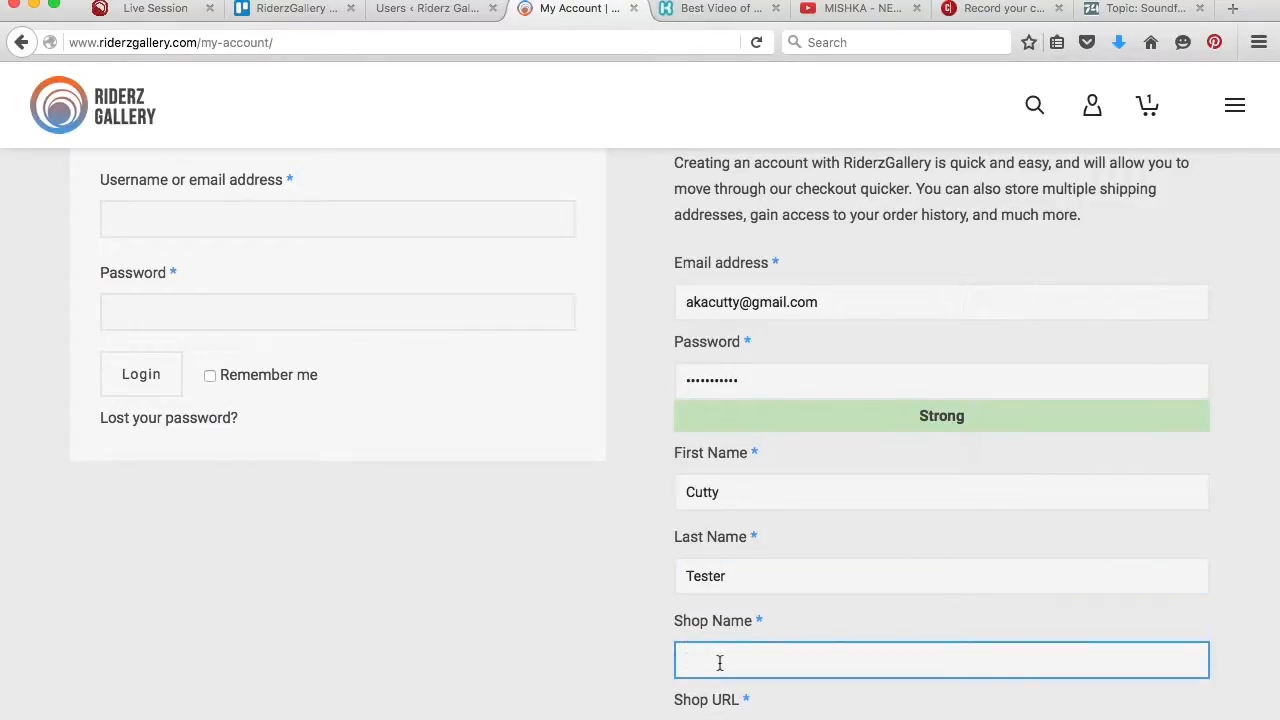
type("Surf Boards")
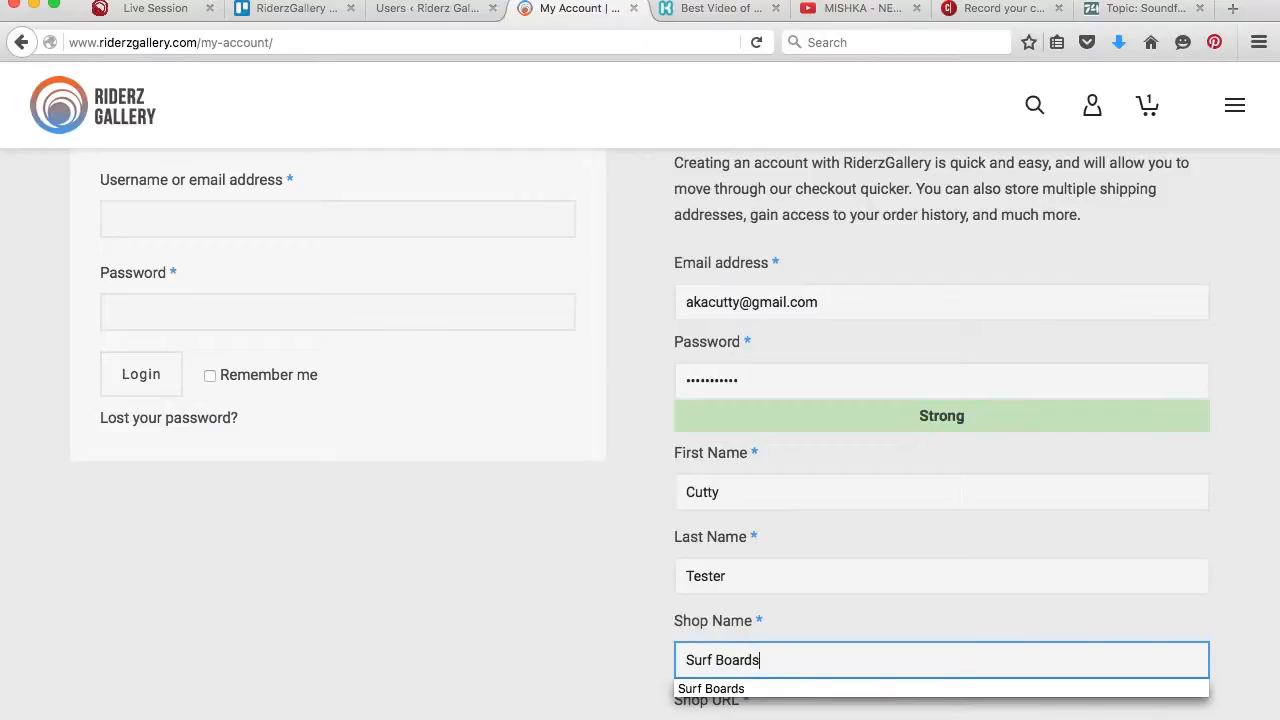
- Enter phone number 0800 and register the seller account, reaching Cutty Tester's dashboard
scroll("down", 3)
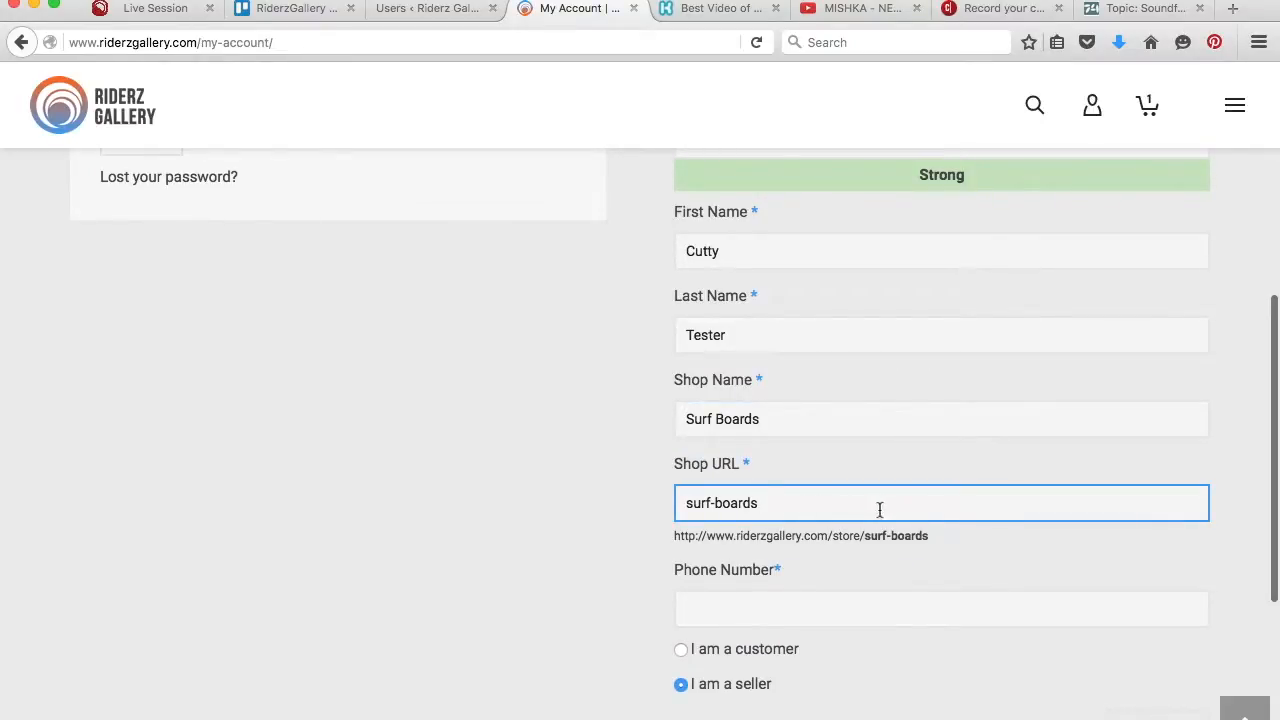
left_click(940, 613)
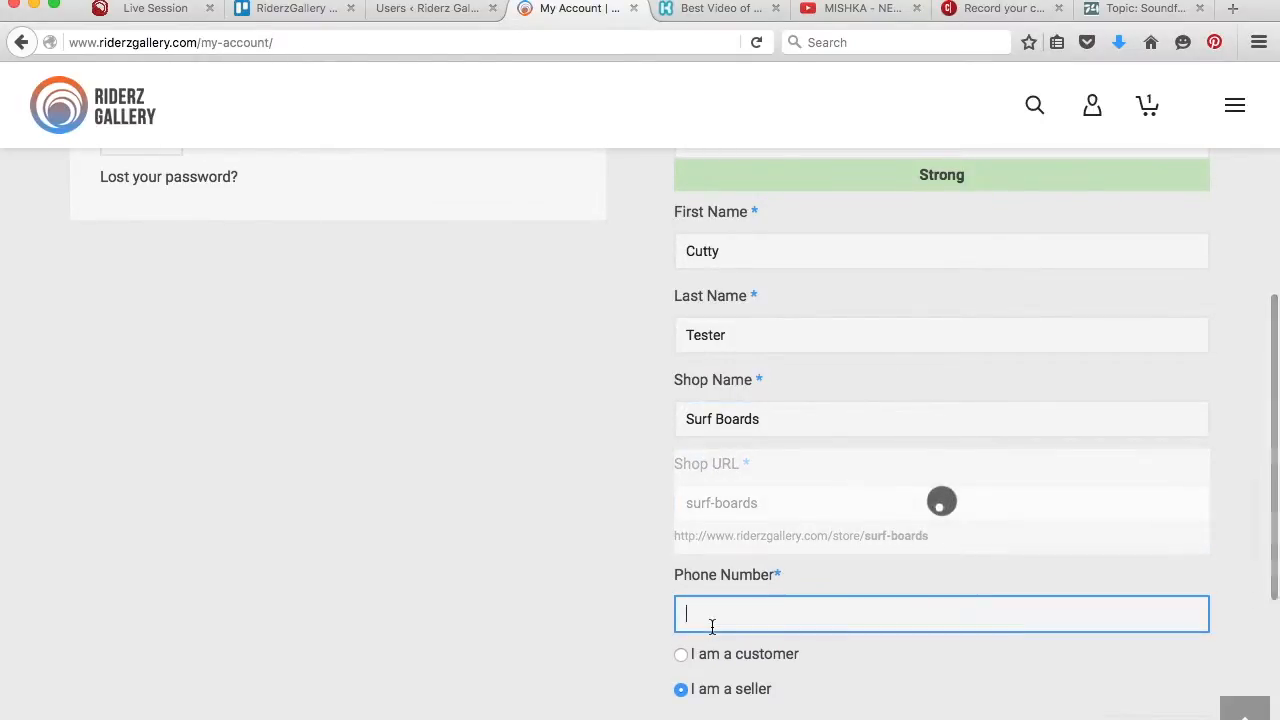
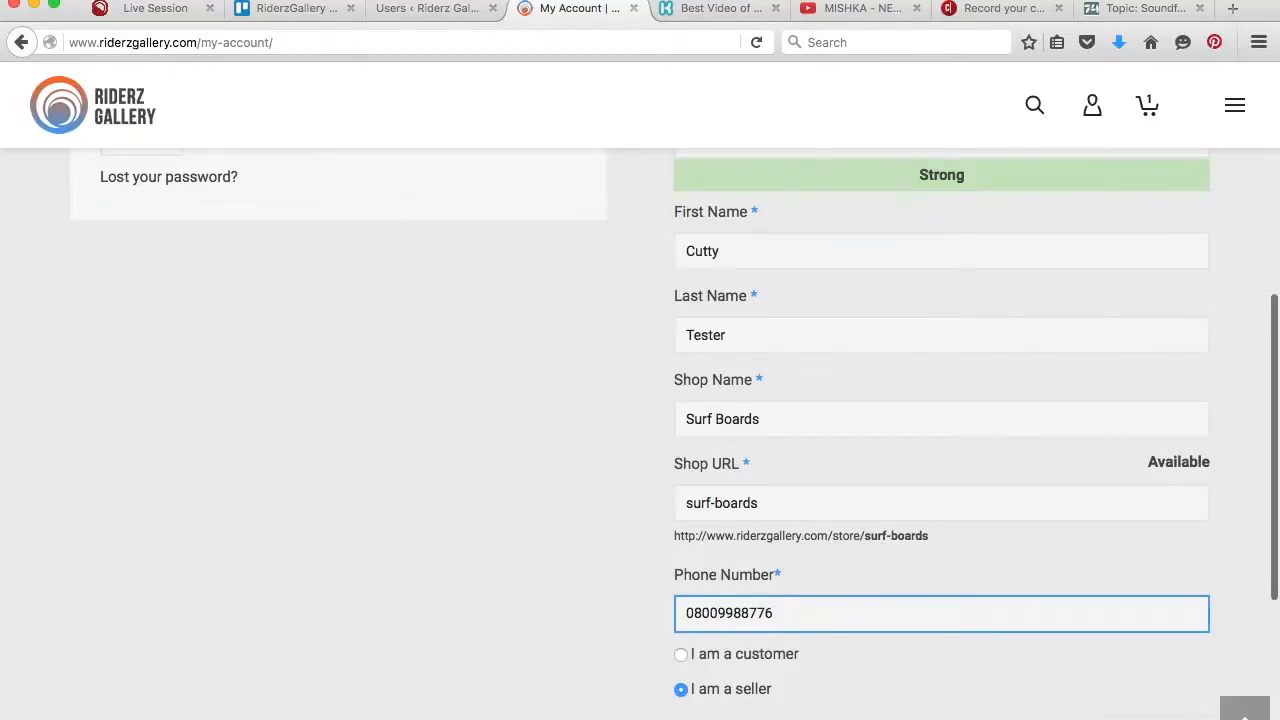
scroll("down", 3)
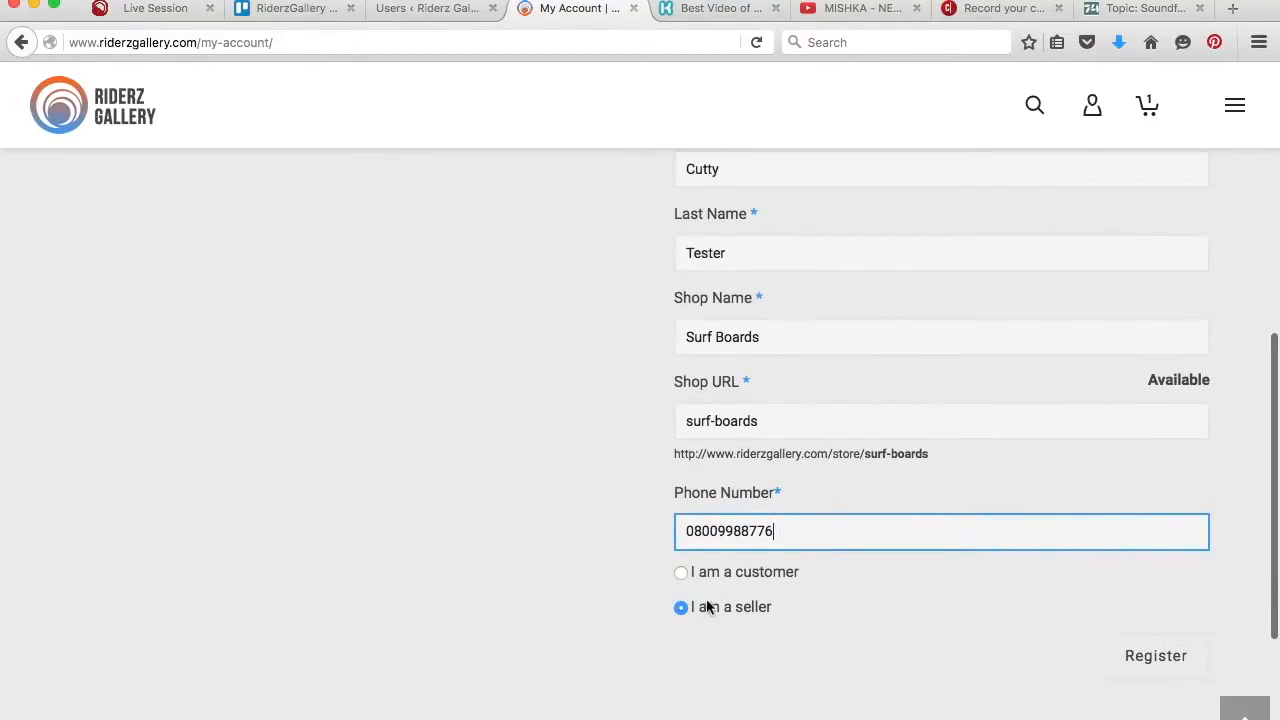
left_click(1155, 660)
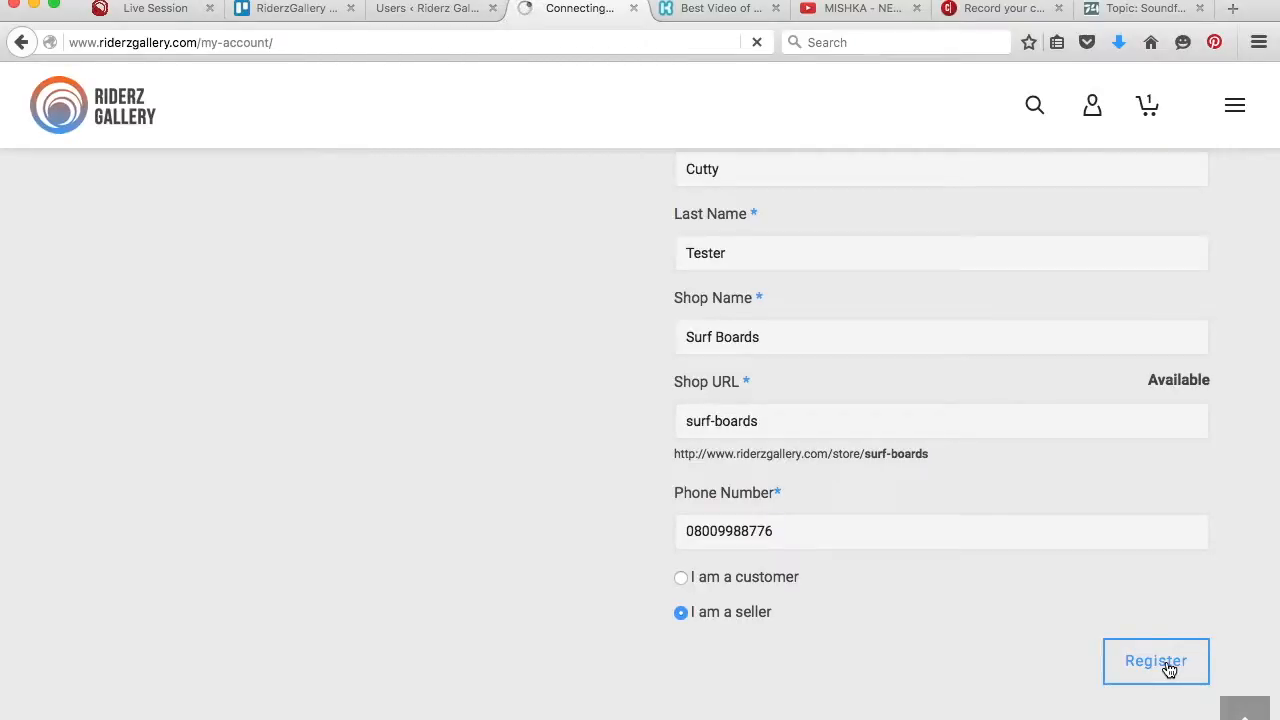
left_click(1156, 661)
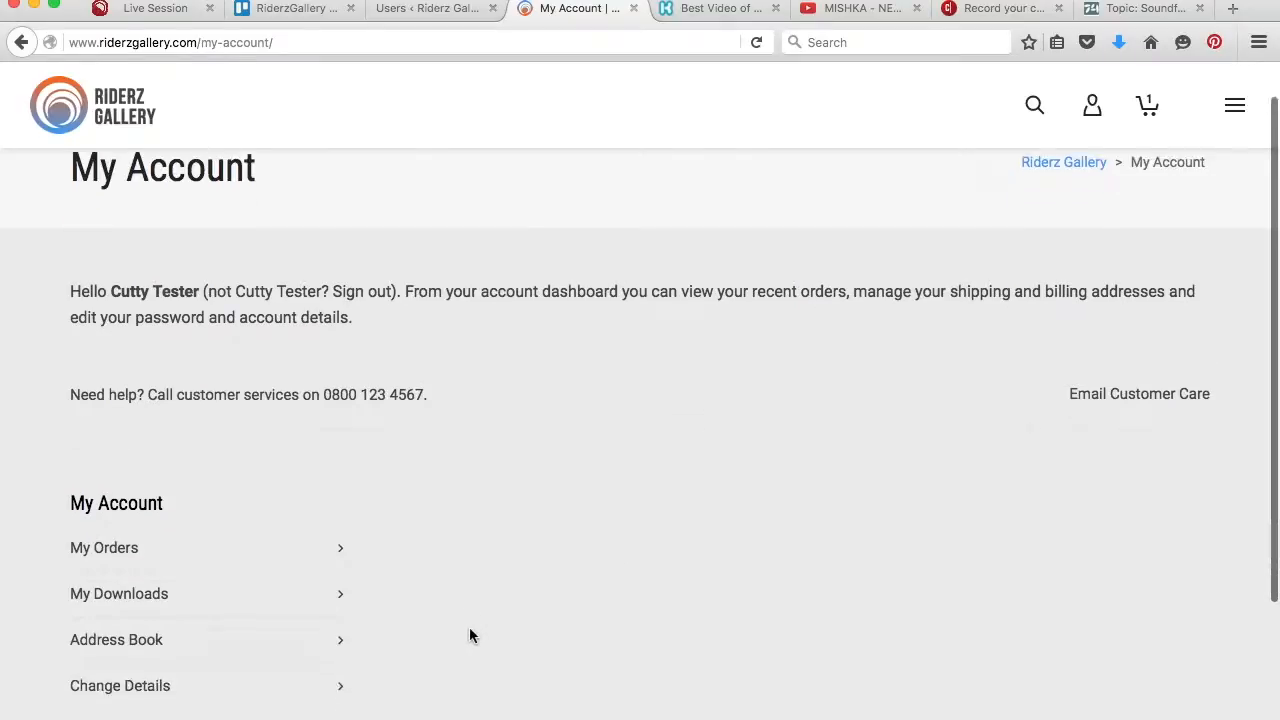
scroll("up", 3)
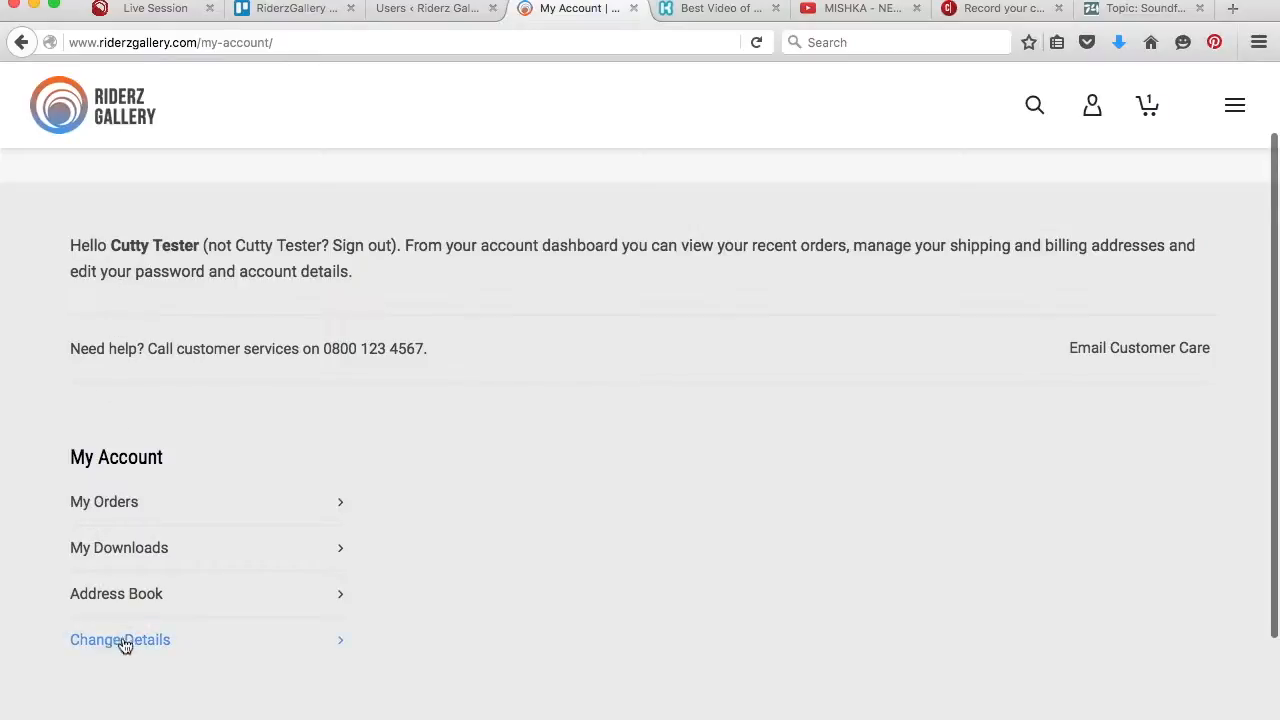
mouse_move(116, 593)
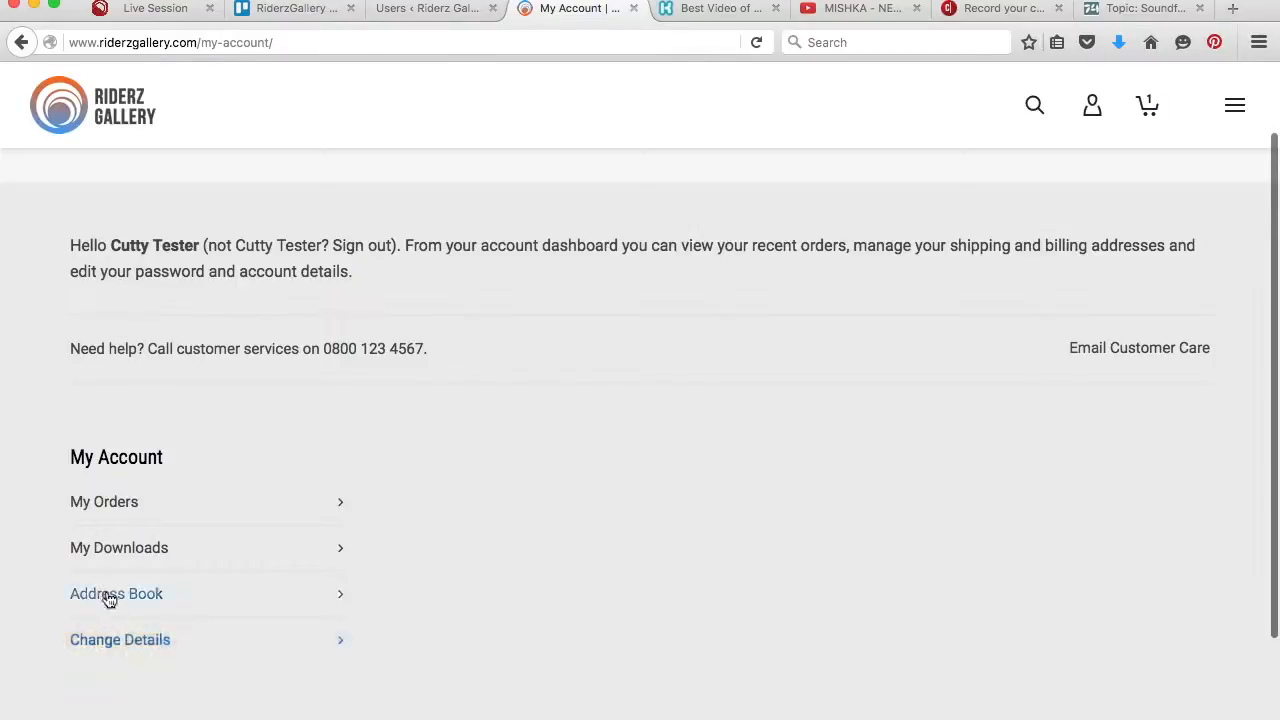
mouse_move(104, 501)
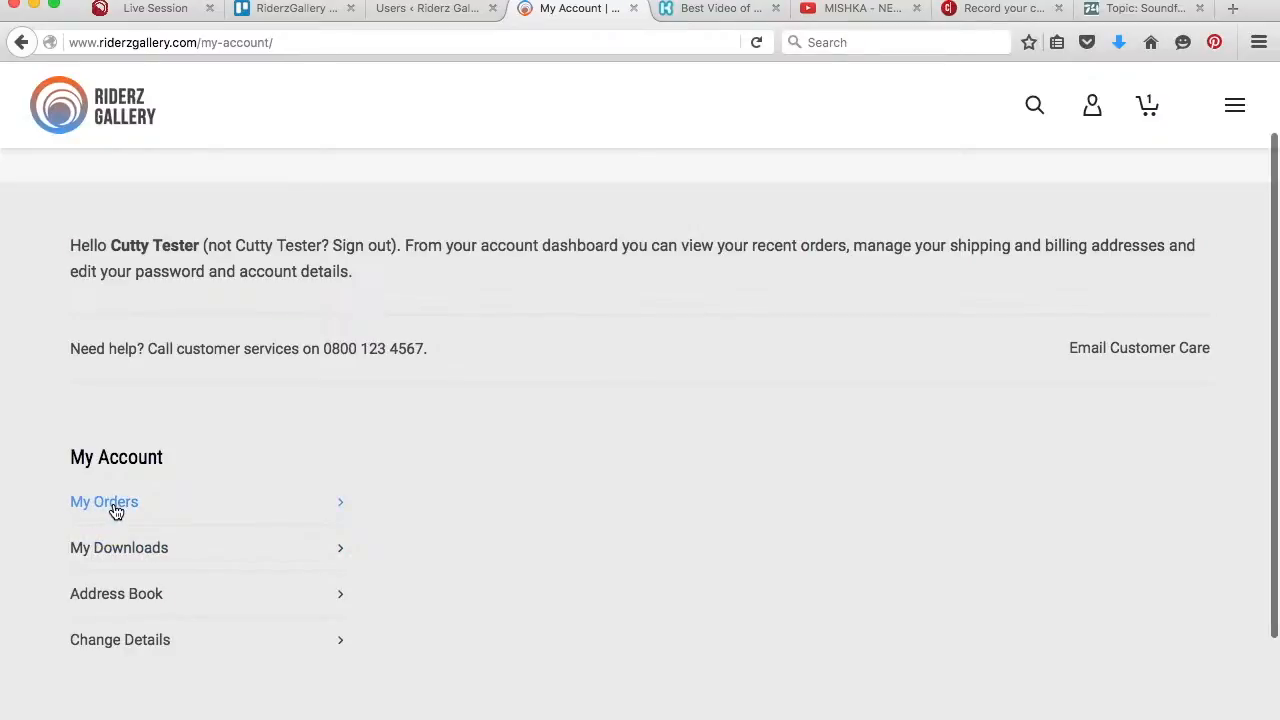